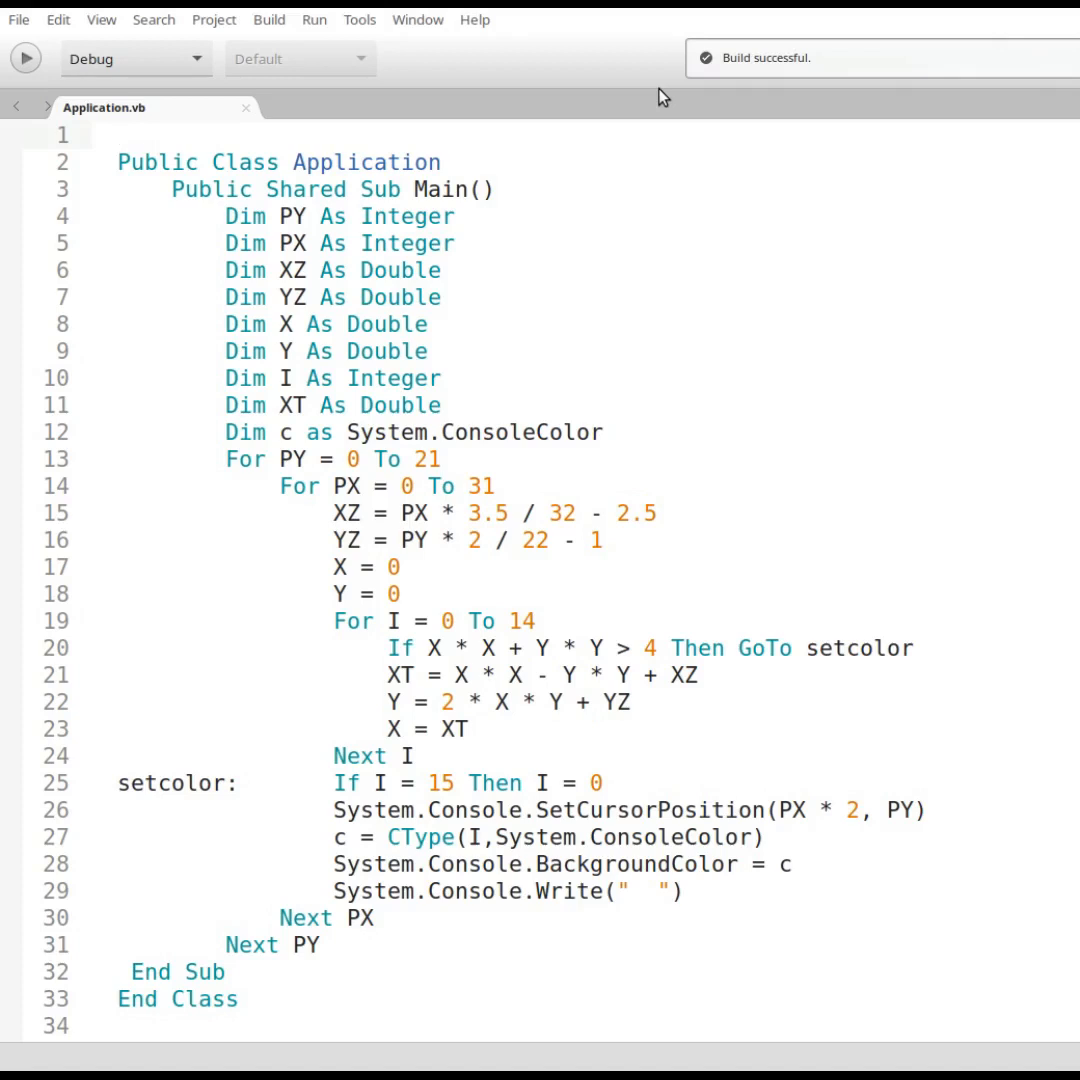
Run Mandelbrot.exe with mono from the Debug folder to draw the coloured Mandelbrot set
{"action": "left_click", "coordinate": [118, 135]}
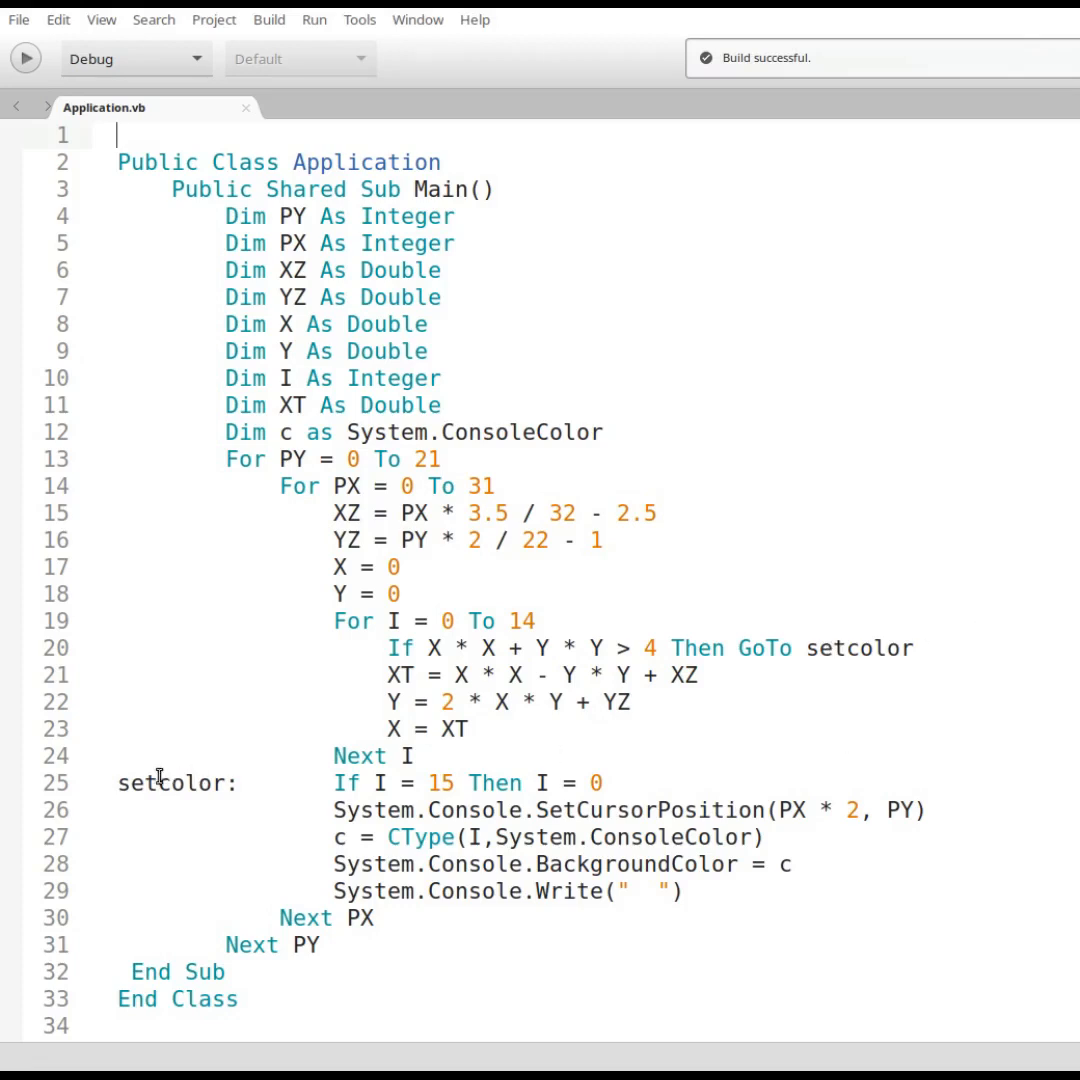
{"action": "mouse_move", "coordinate": [868, 935]}
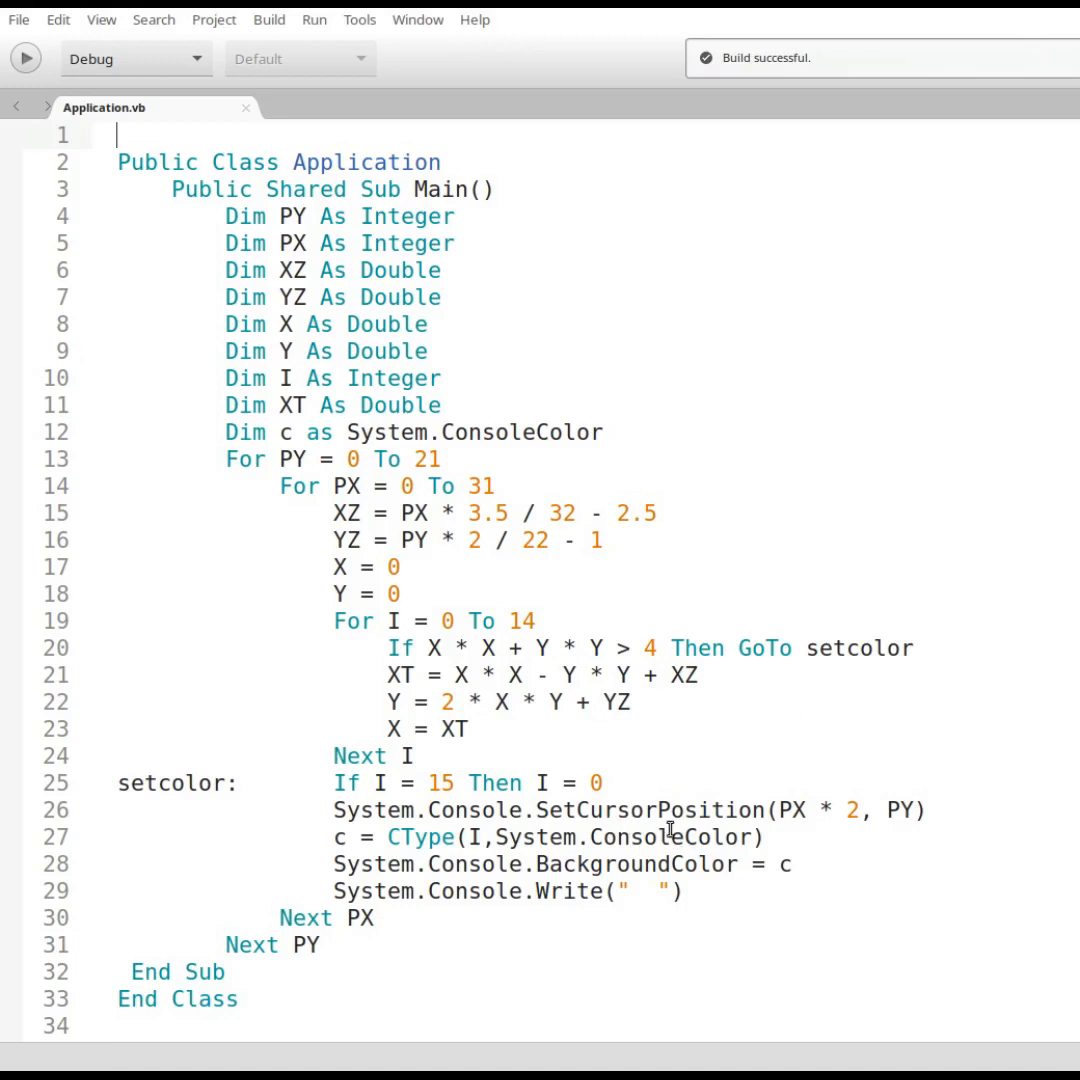
{"action": "mouse_move", "coordinate": [953, 400]}
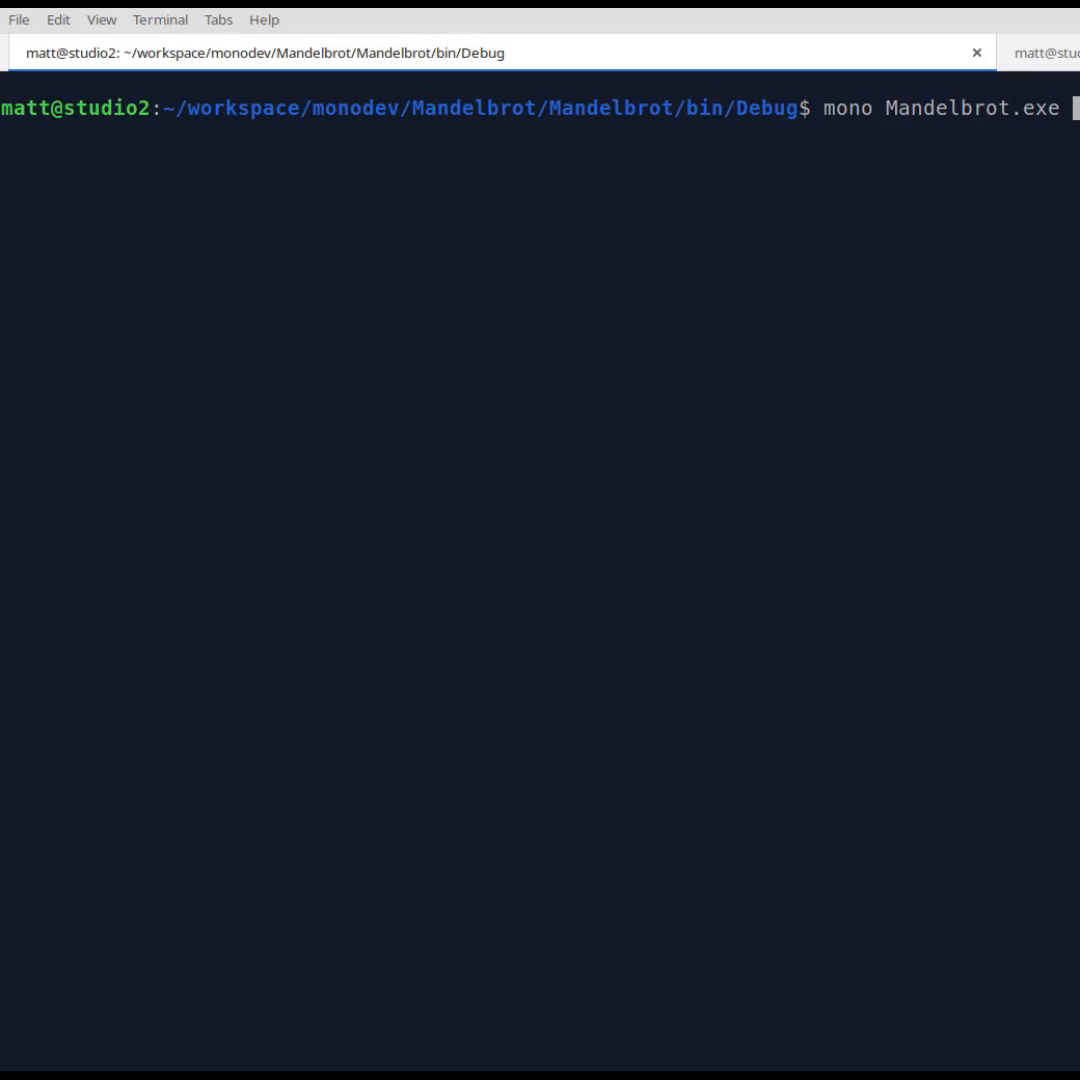
{"action": "key", "text": "Return"}
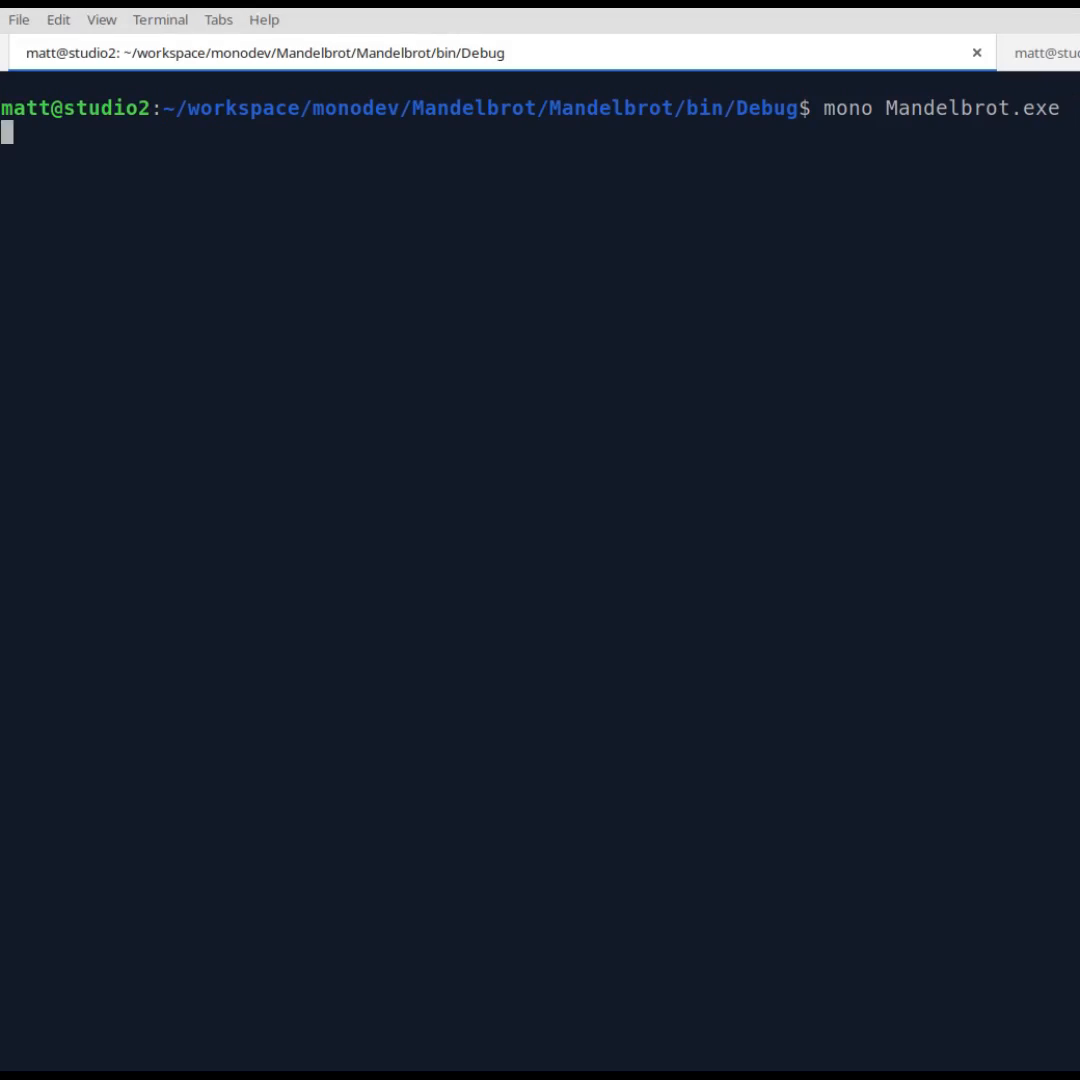
{"action": "key", "text": "Return"}
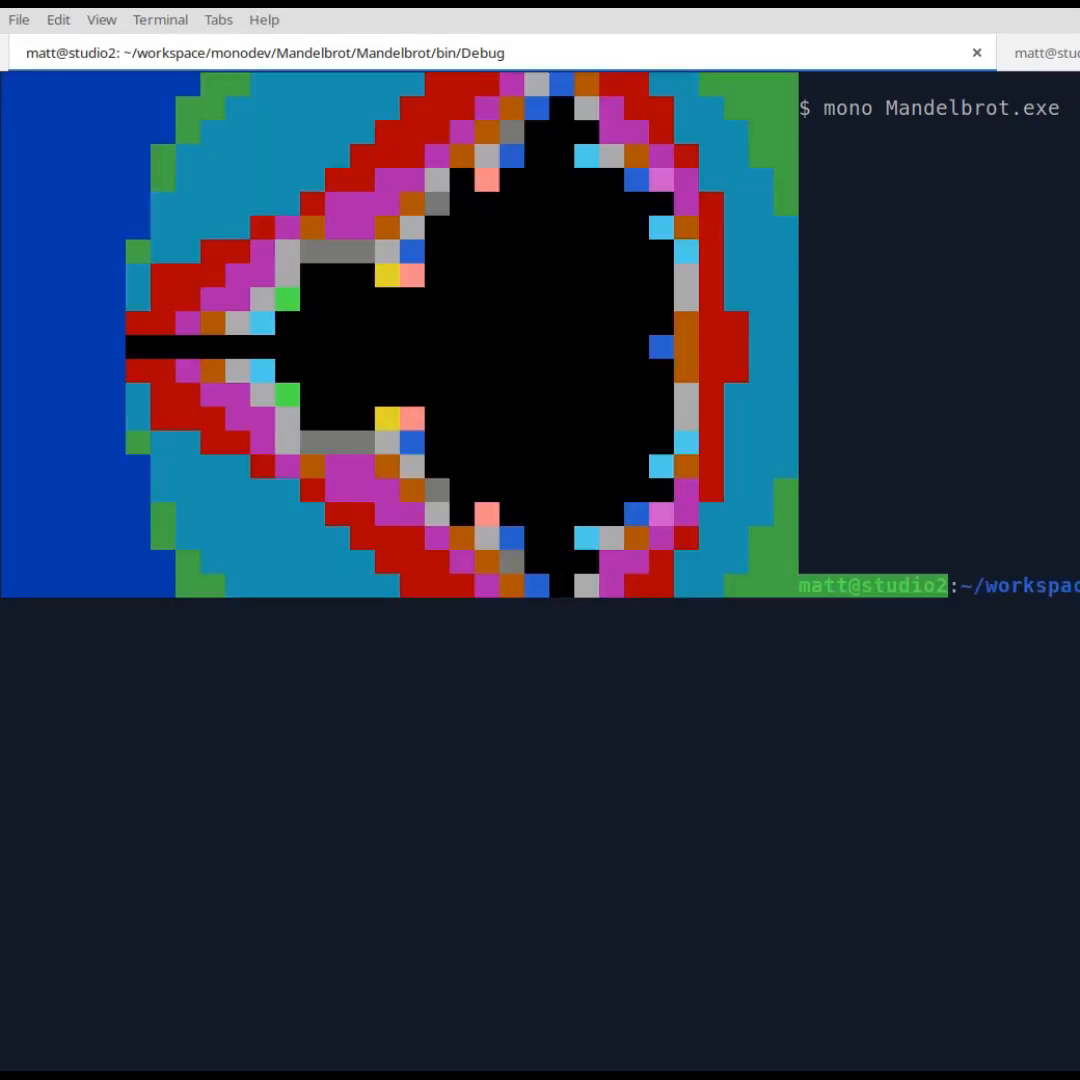